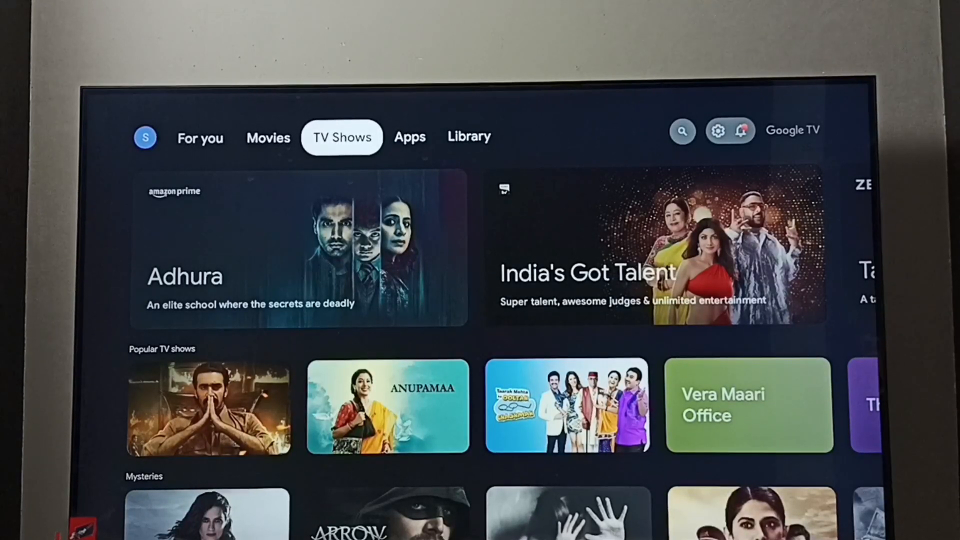
# Bring up the quick settings panel from the home screen's gear icon
pyautogui.click(744, 131)
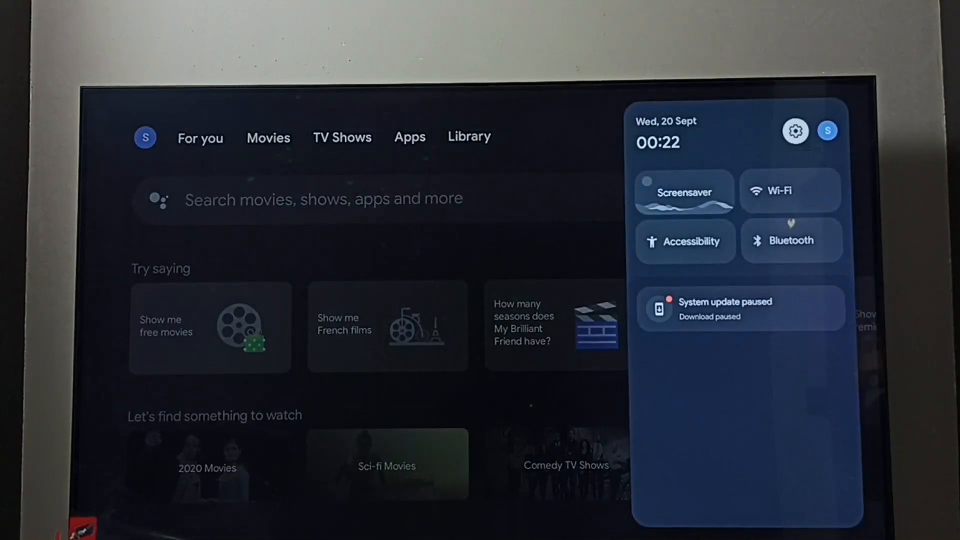
# Go through Settings > System > About to System update and start the update check
pyautogui.click(795, 131)
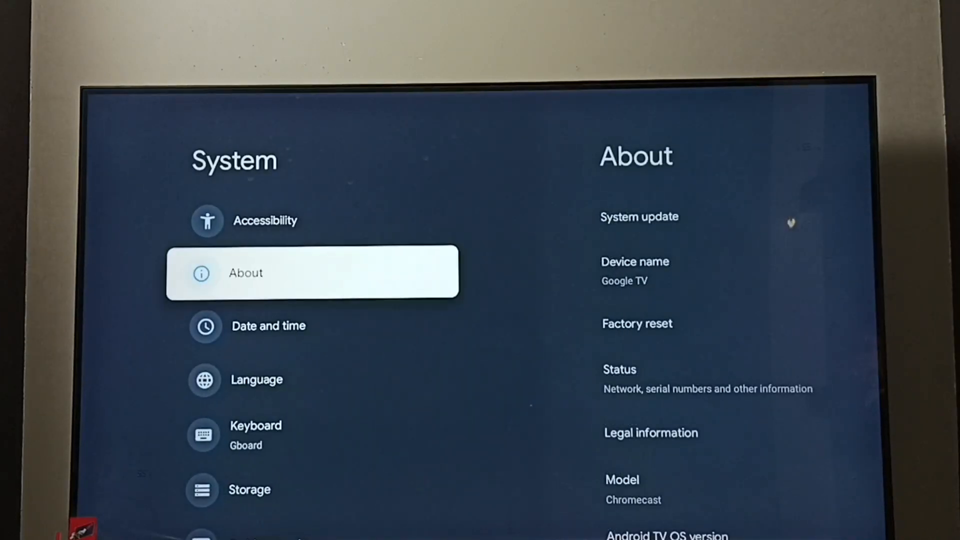
pyautogui.click(312, 272)
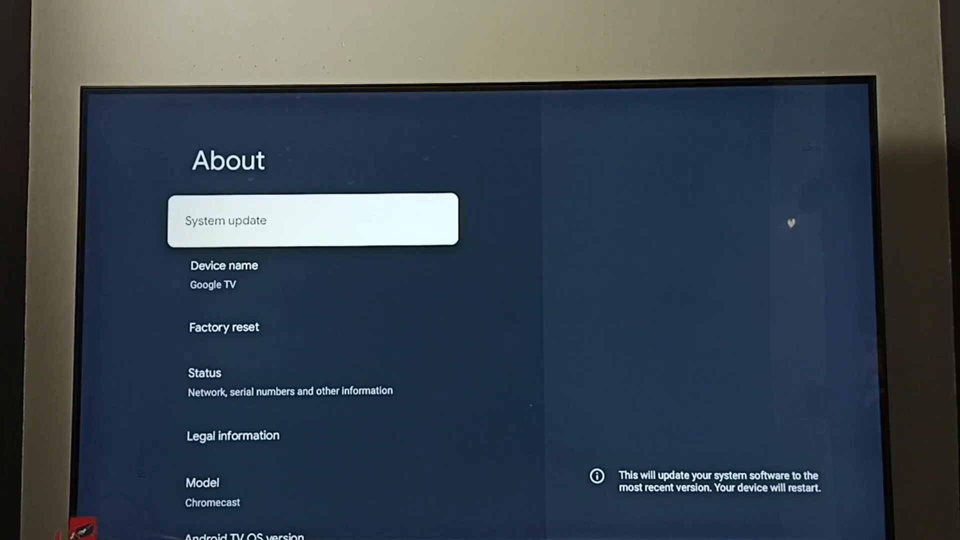
pyautogui.click(312, 219)
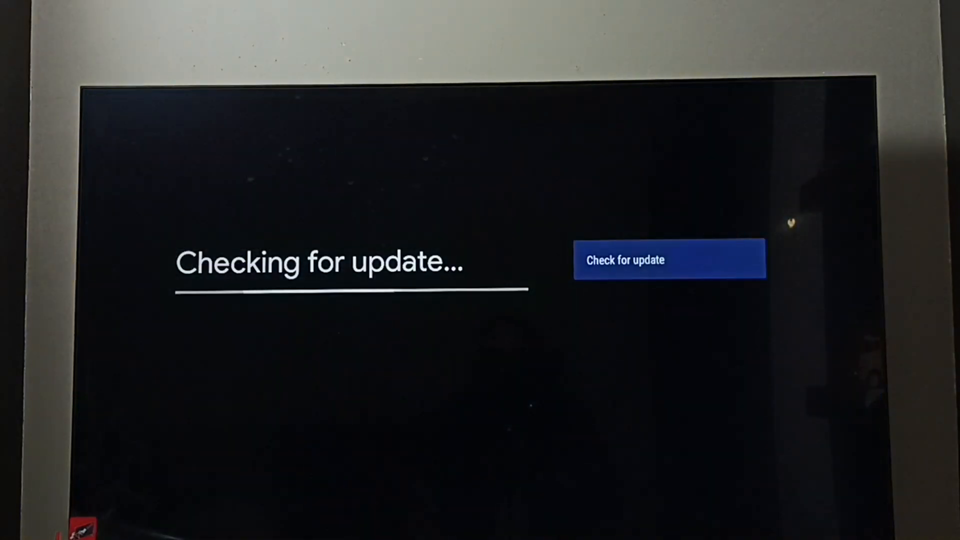